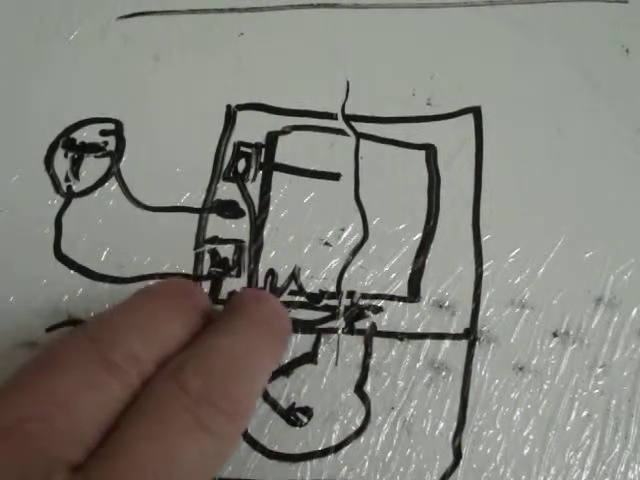
{"action": "type", "text": "24"}
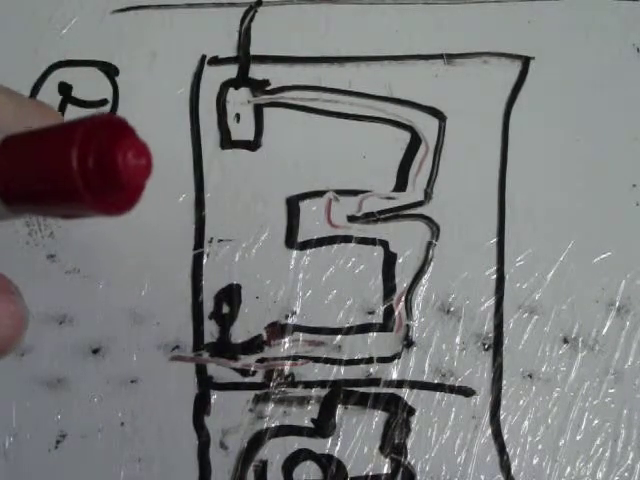
{"action": "mouse_move", "coordinate": [180, 330]}
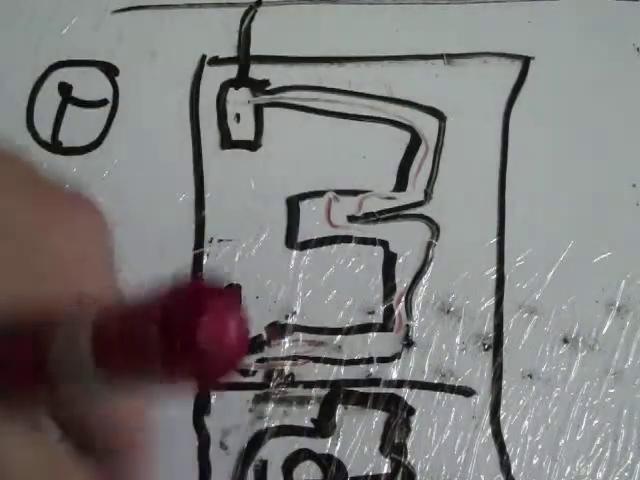